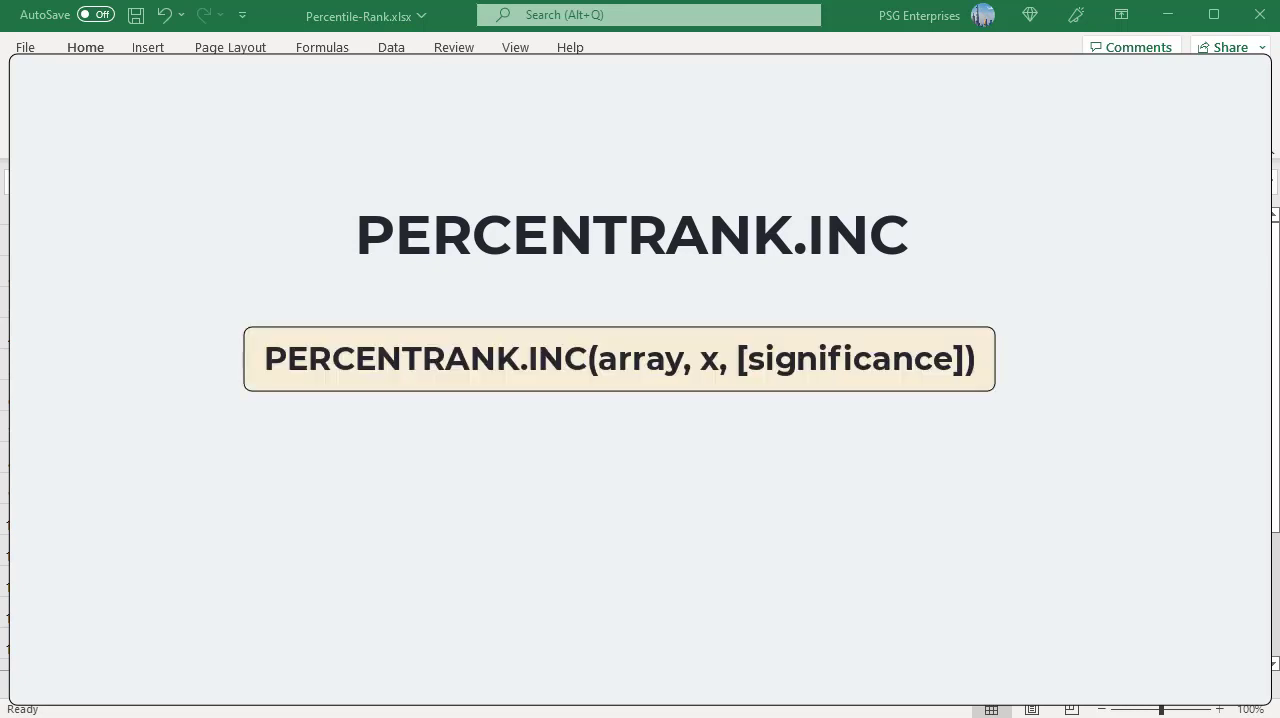
Enter =PERCENTRANK.INC($B$2:$B$12,B2) in C2 for Mary, giving 0.8
{"action": "left_click", "coordinate": [640, 358]}
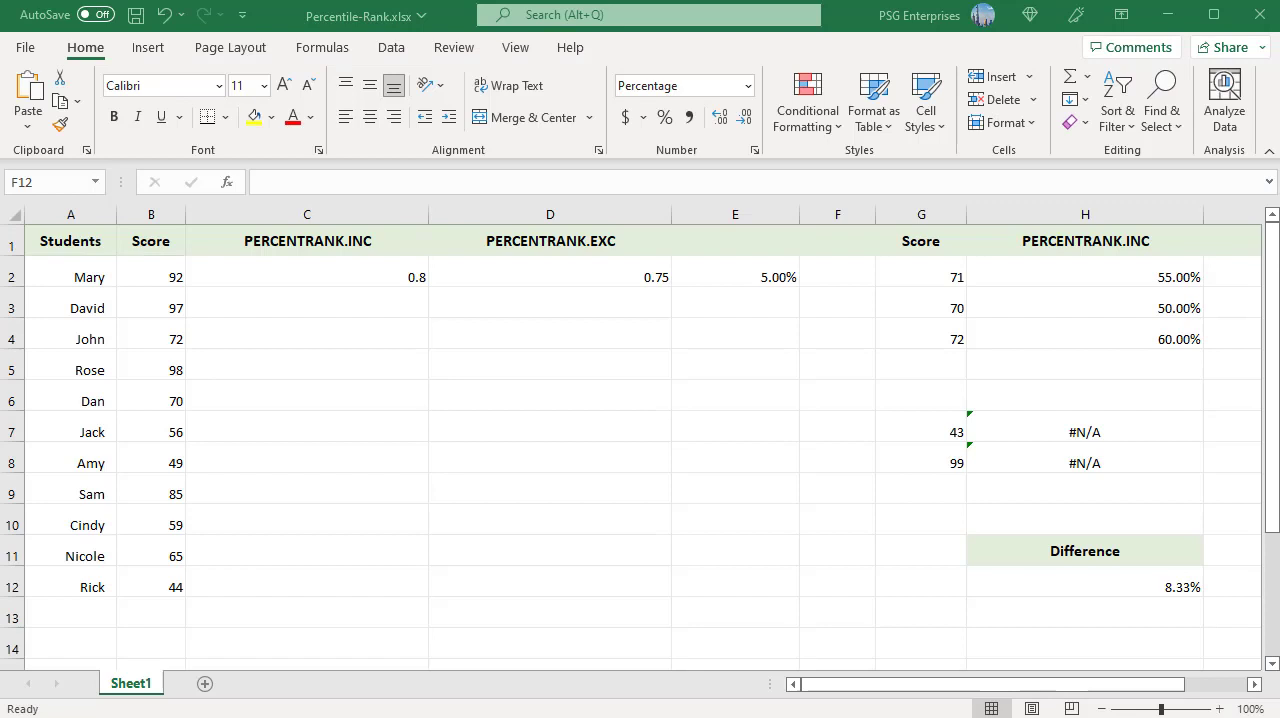
{"action": "mouse_move", "coordinate": [485, 620]}
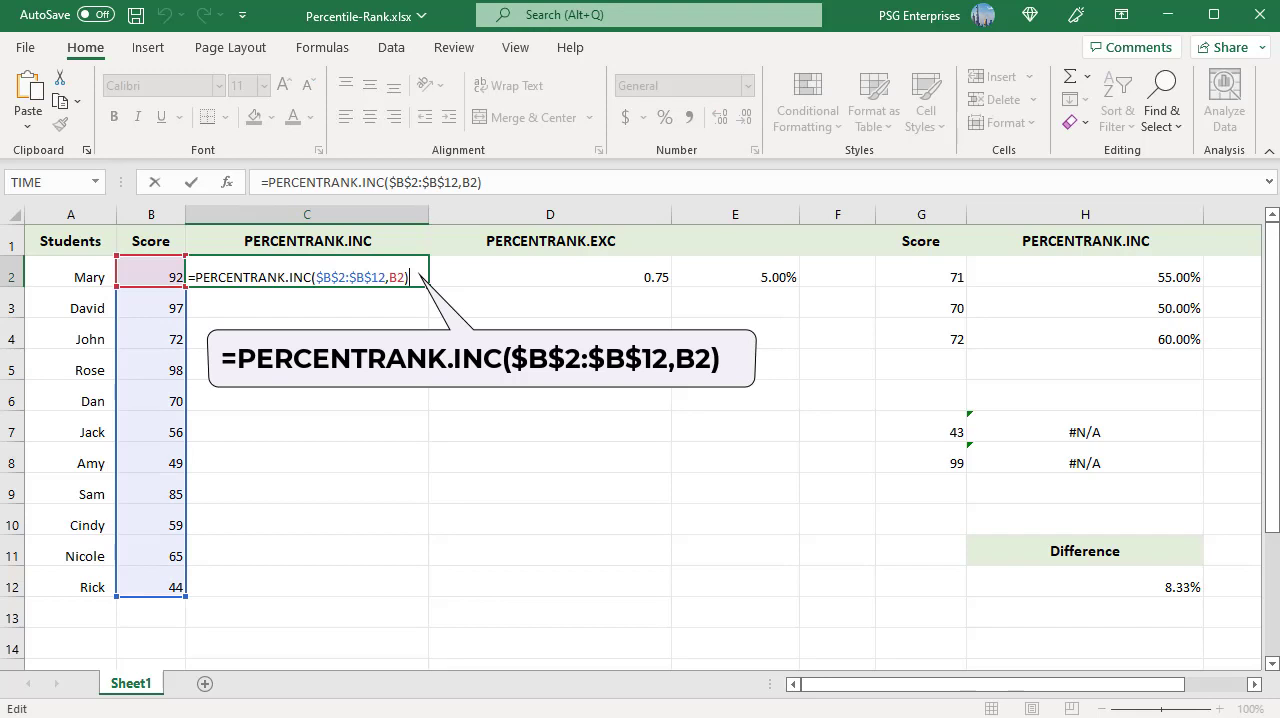
{"action": "key", "text": "Return"}
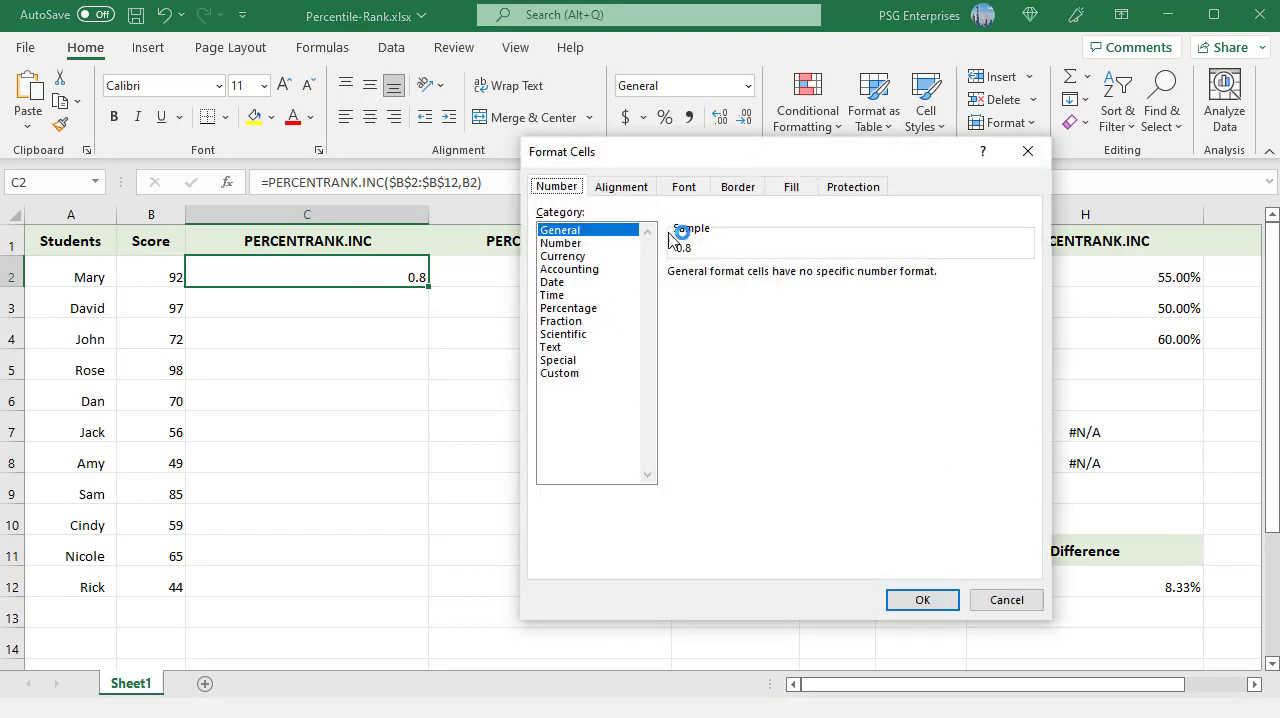
Format C2 as Percentage with 2 decimals, showing 80.00%
{"action": "left_click", "coordinate": [568, 308]}
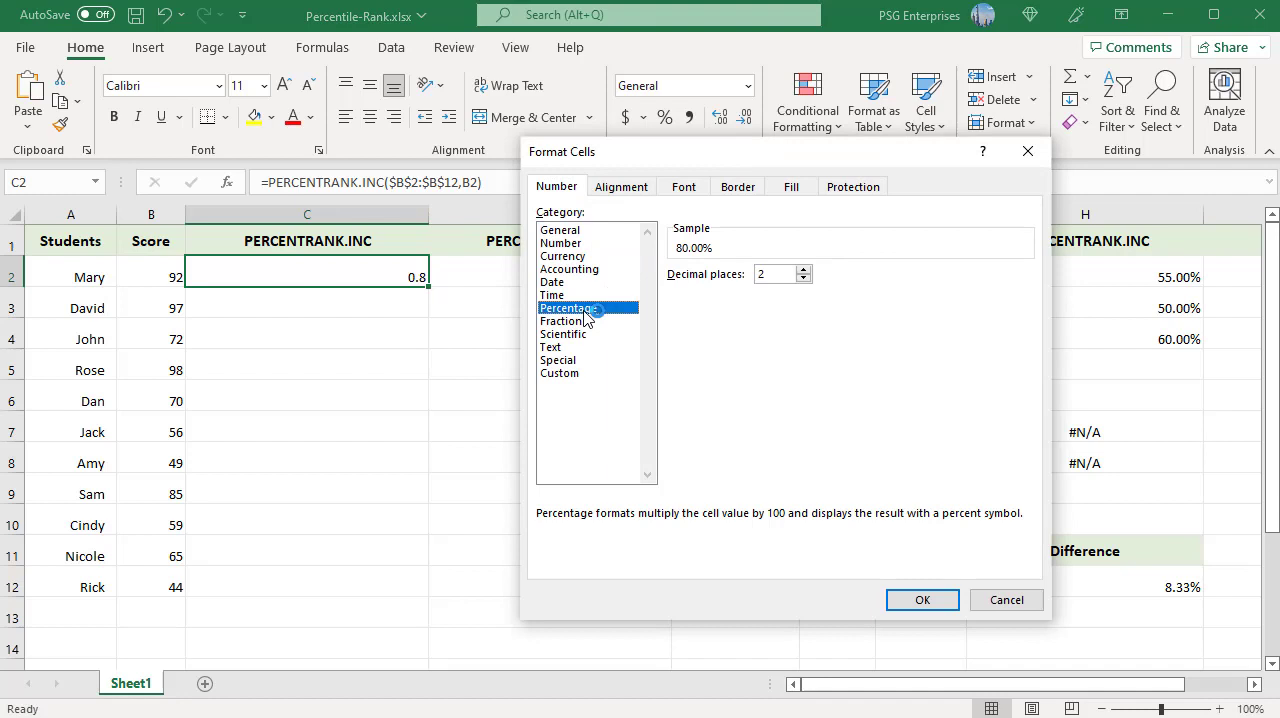
{"action": "mouse_move", "coordinate": [940, 646]}
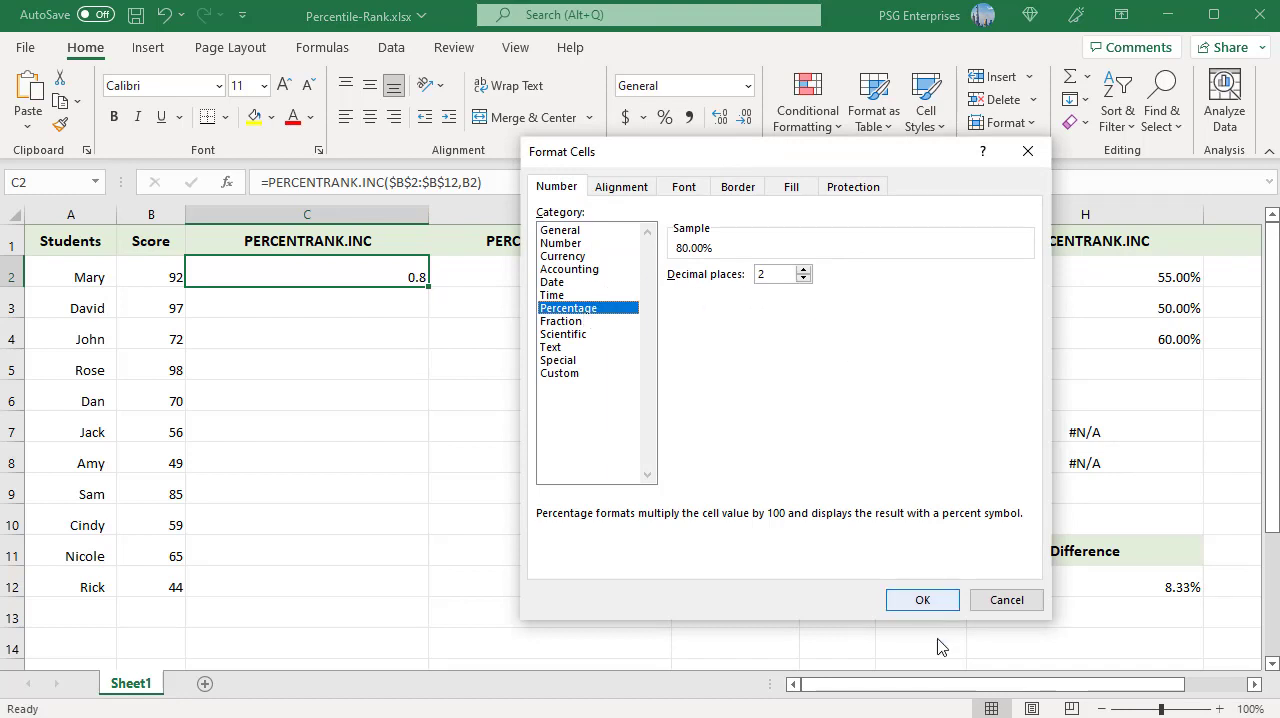
{"action": "left_click", "coordinate": [921, 599]}
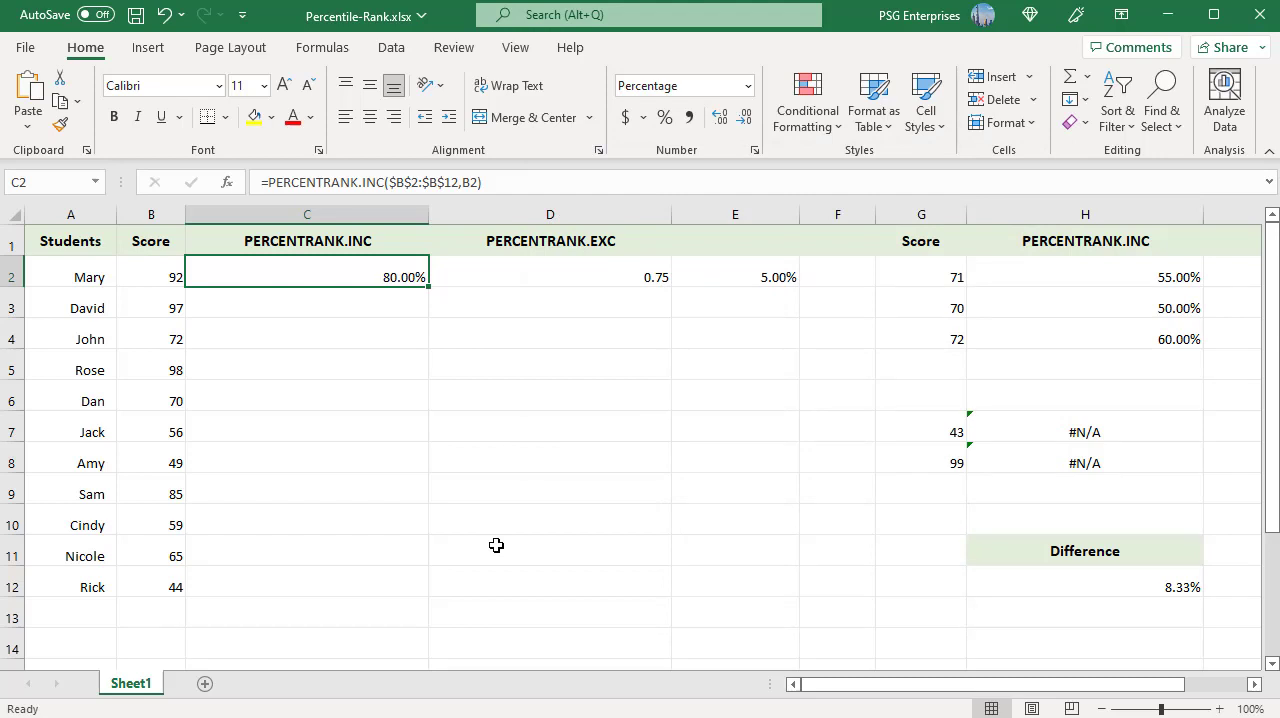
{"action": "mouse_move", "coordinate": [414, 309]}
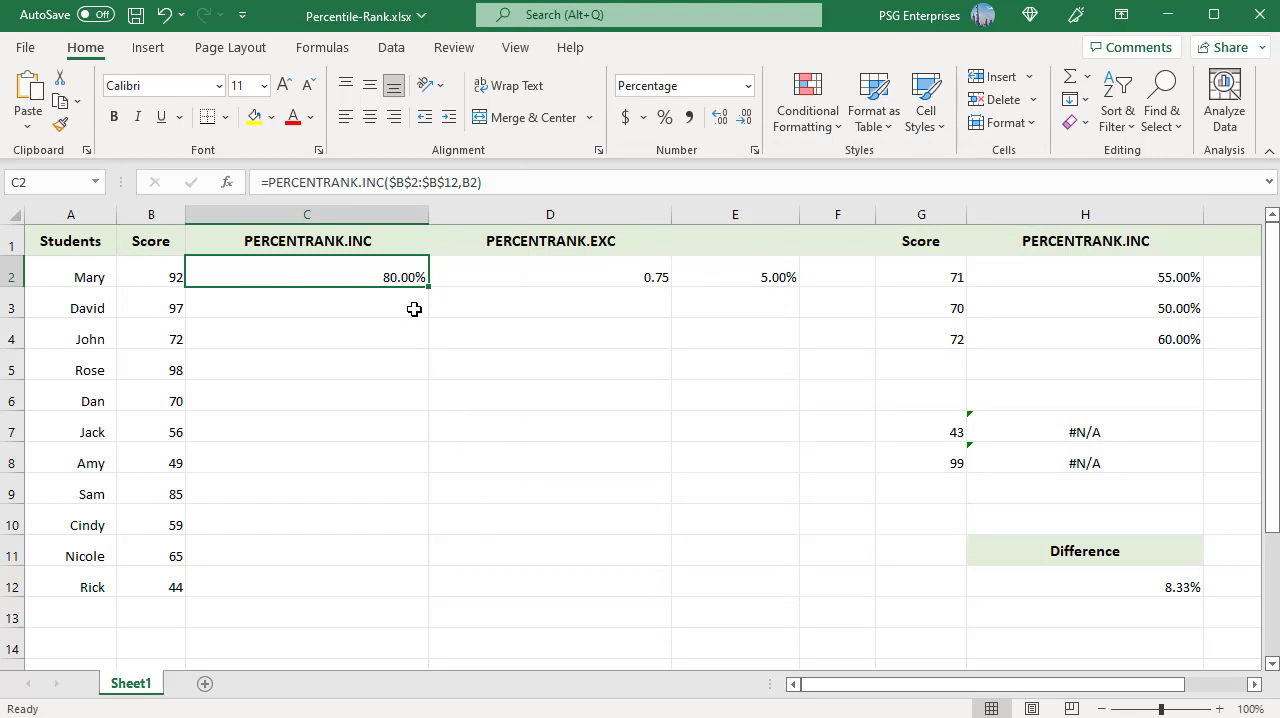
{"action": "mouse_move", "coordinate": [420, 303]}
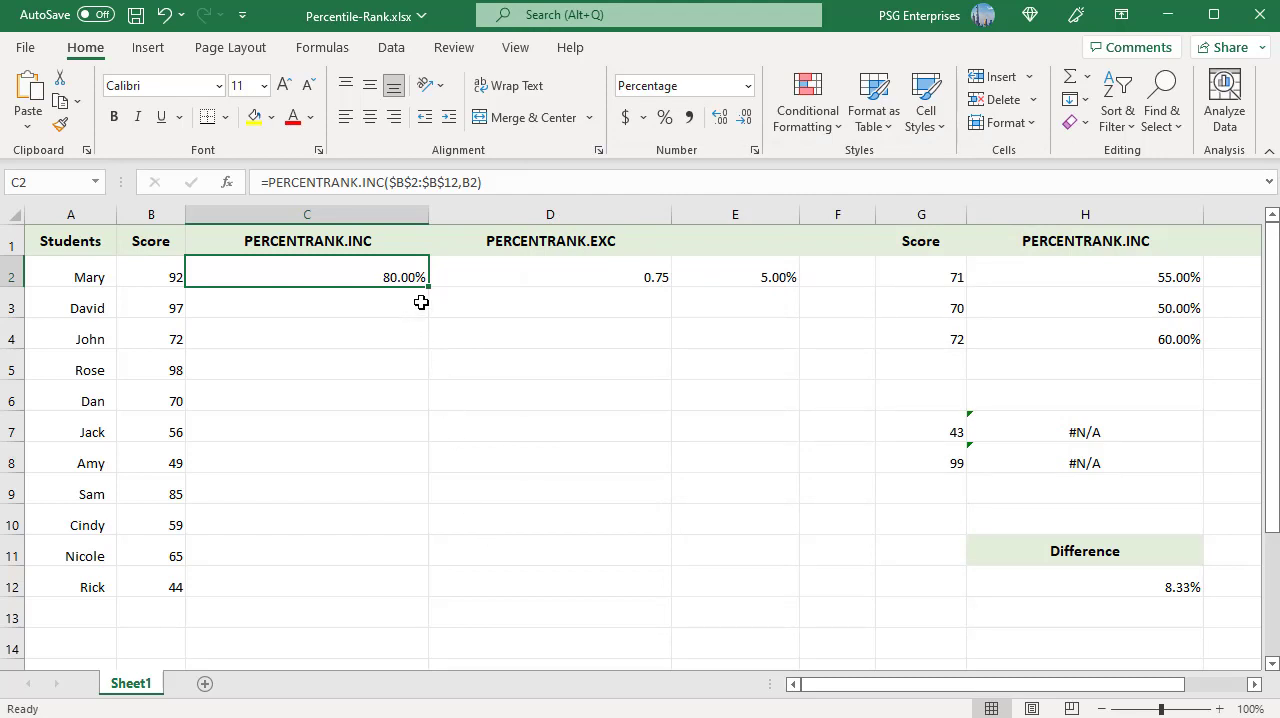
{"action": "mouse_move", "coordinate": [408, 302]}
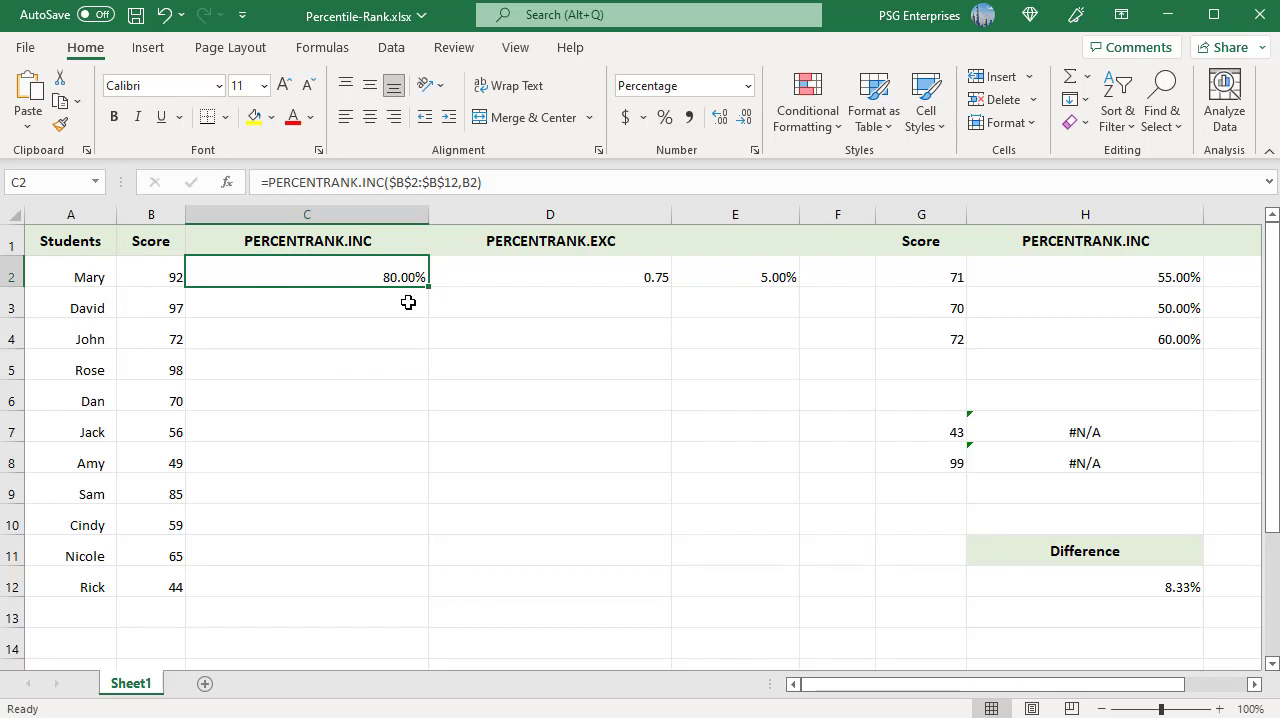
{"action": "left_click_drag", "start_coordinate": [407, 277], "coordinate": [407, 587]}
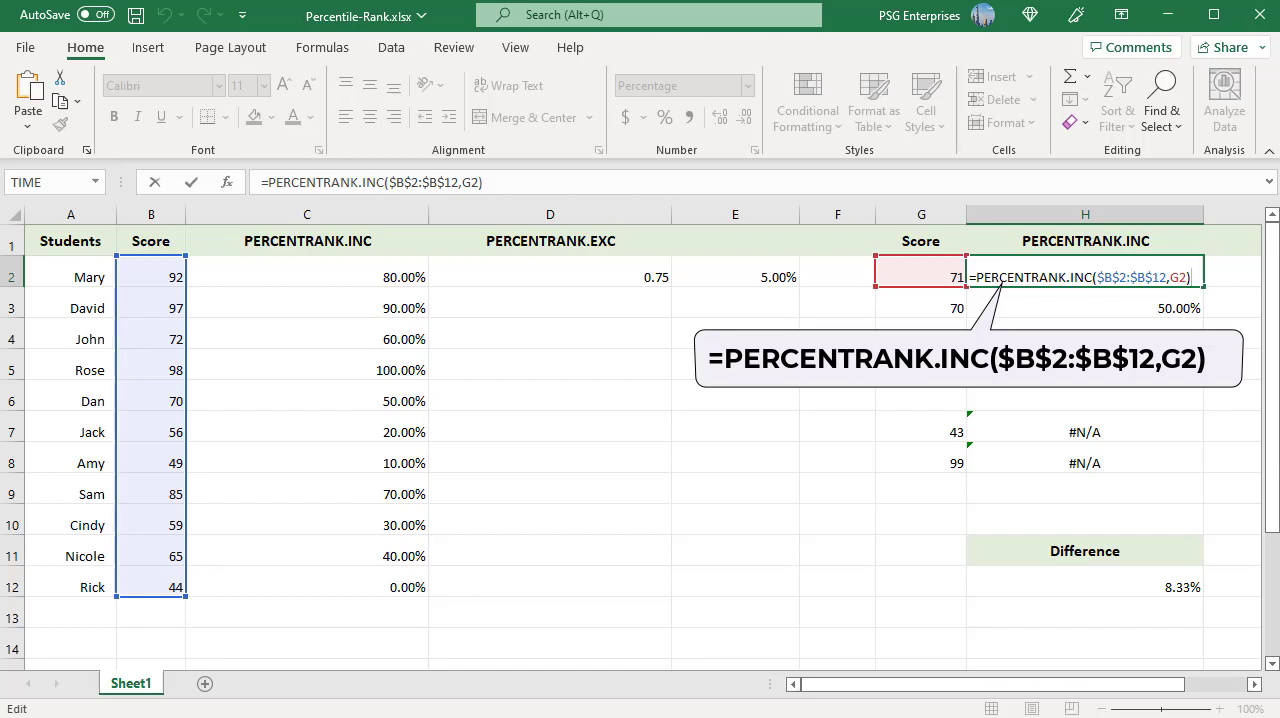
Commit =PERCENTRANK.INC($B$2:$B$12,G2) in H2, returning 55.00% for score 71
{"action": "key", "text": "Return"}
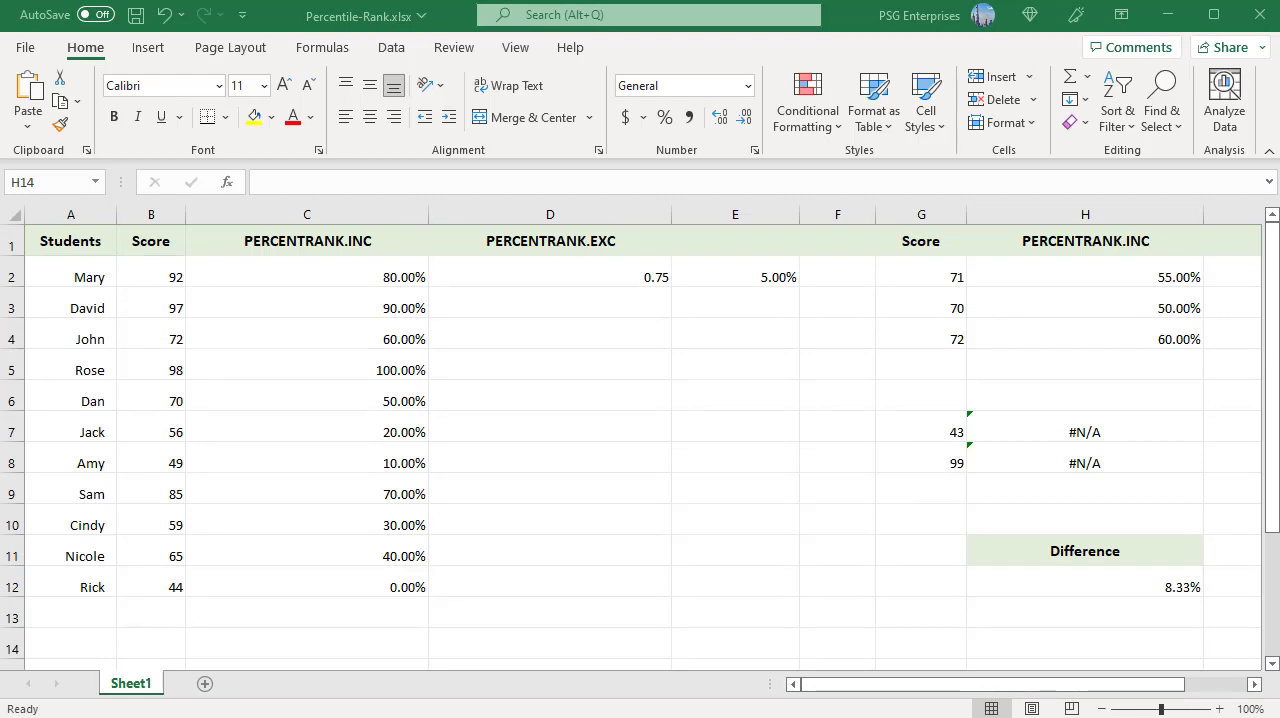
Re-enter the PERCENTRANK.INC formula in H7 so score 43 shows #N/A
{"action": "double_click", "coordinate": [1085, 431]}
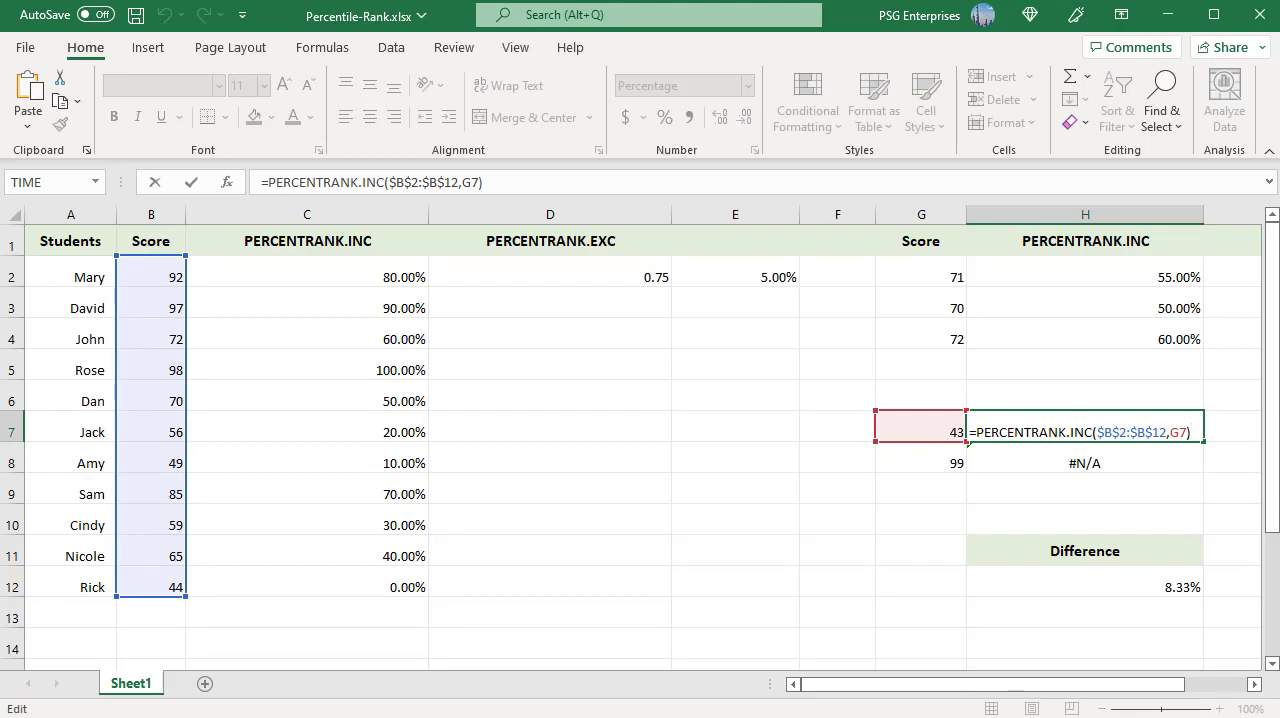
{"action": "key", "text": "Return"}
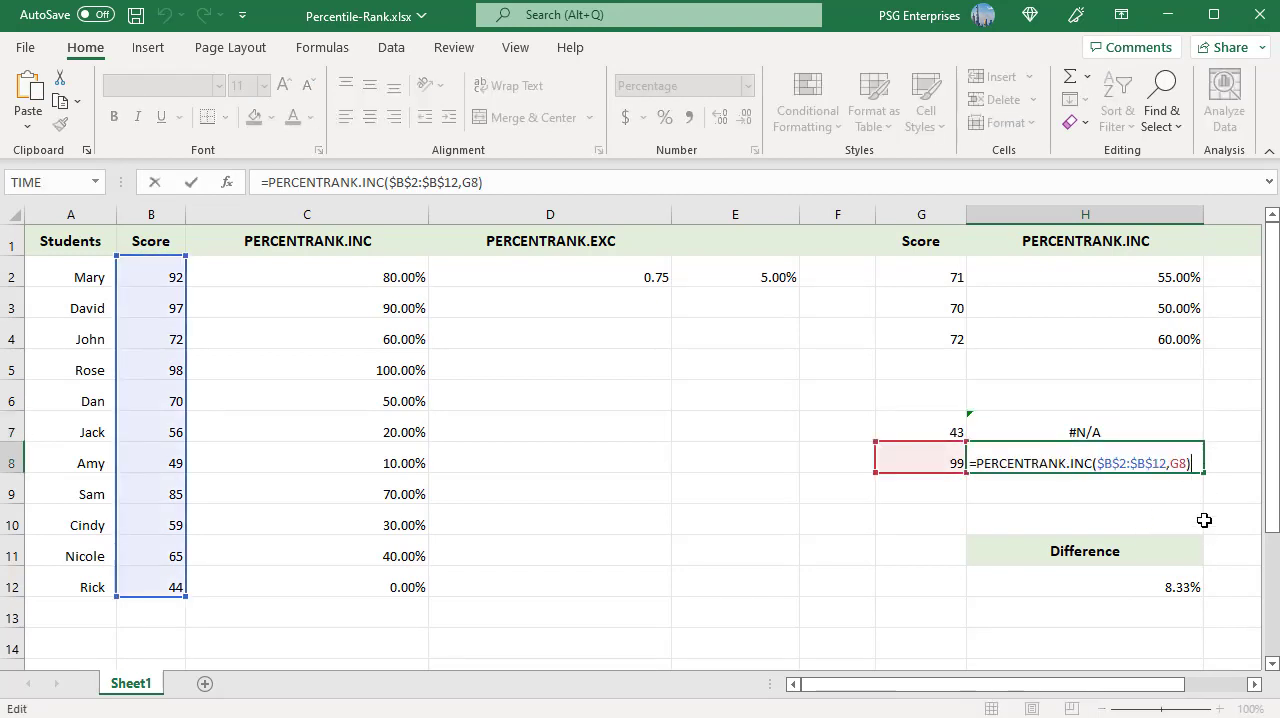
{"action": "mouse_move", "coordinate": [1204, 520]}
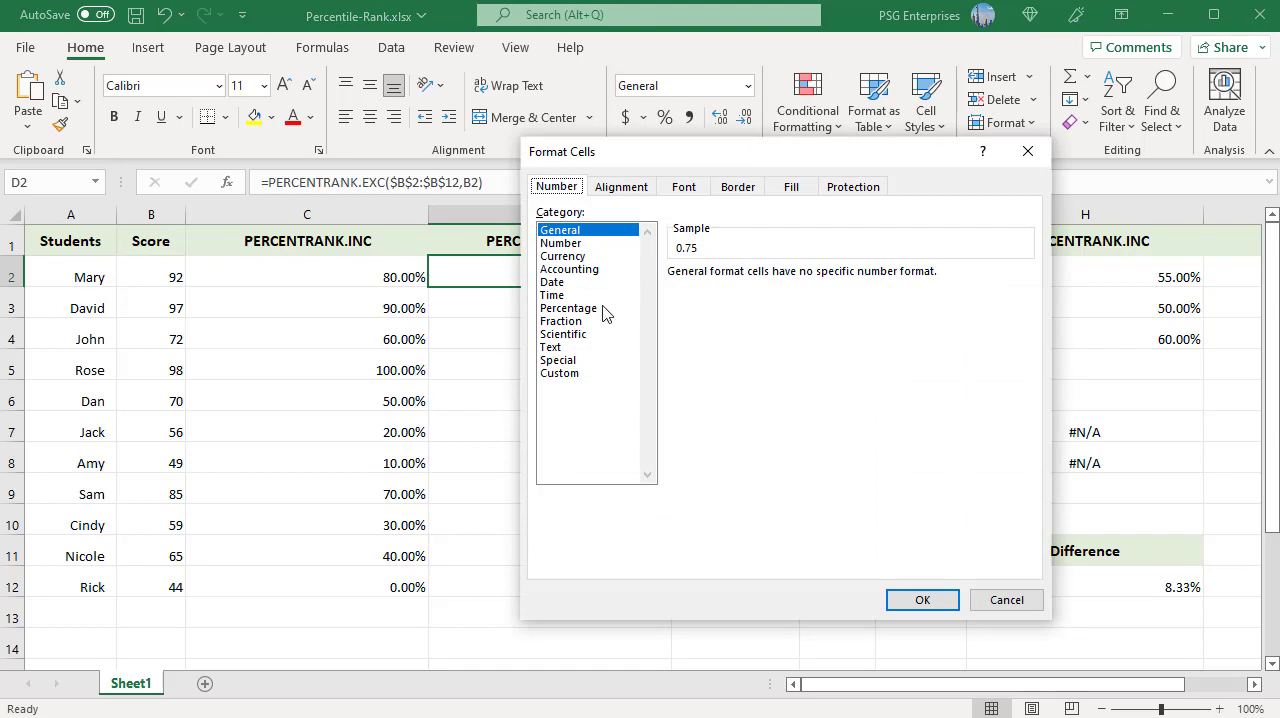
Apply Percentage format to Mary's PERCENTRANK.EXC result in D2, showing 75.00%
{"action": "left_click", "coordinate": [920, 599]}
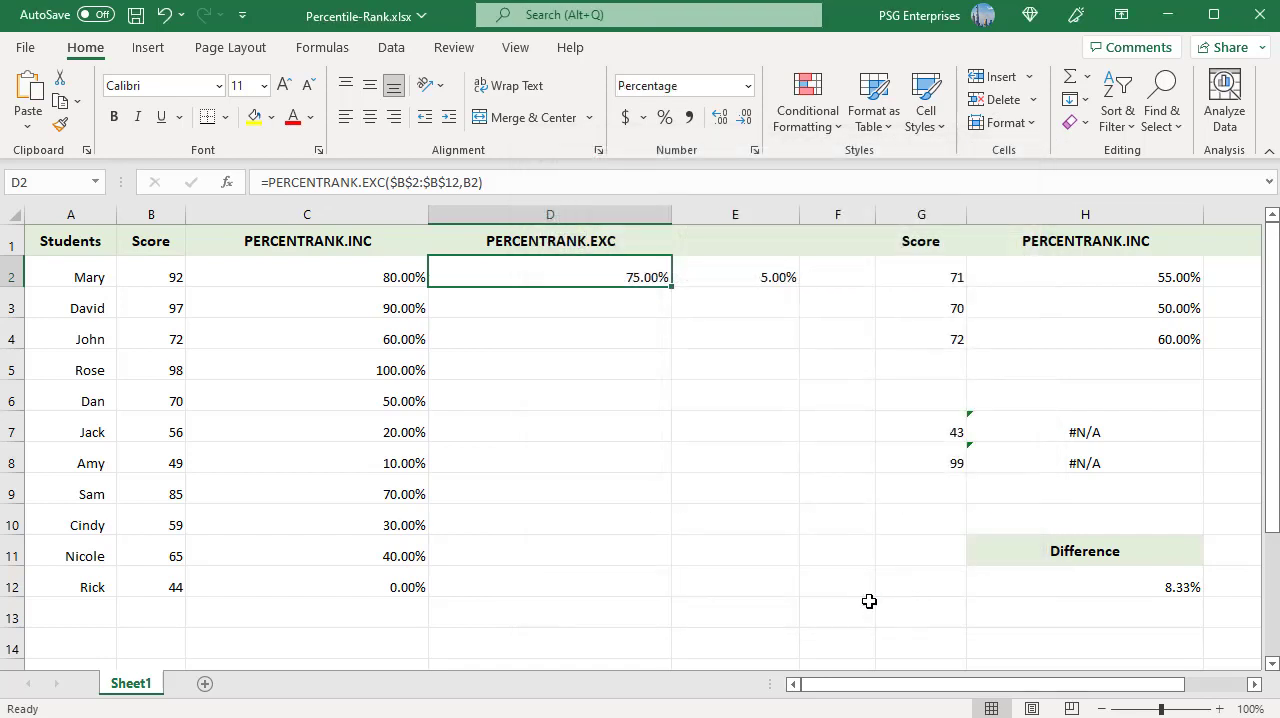
{"action": "left_click_drag", "start_coordinate": [673, 283], "coordinate": [673, 410]}
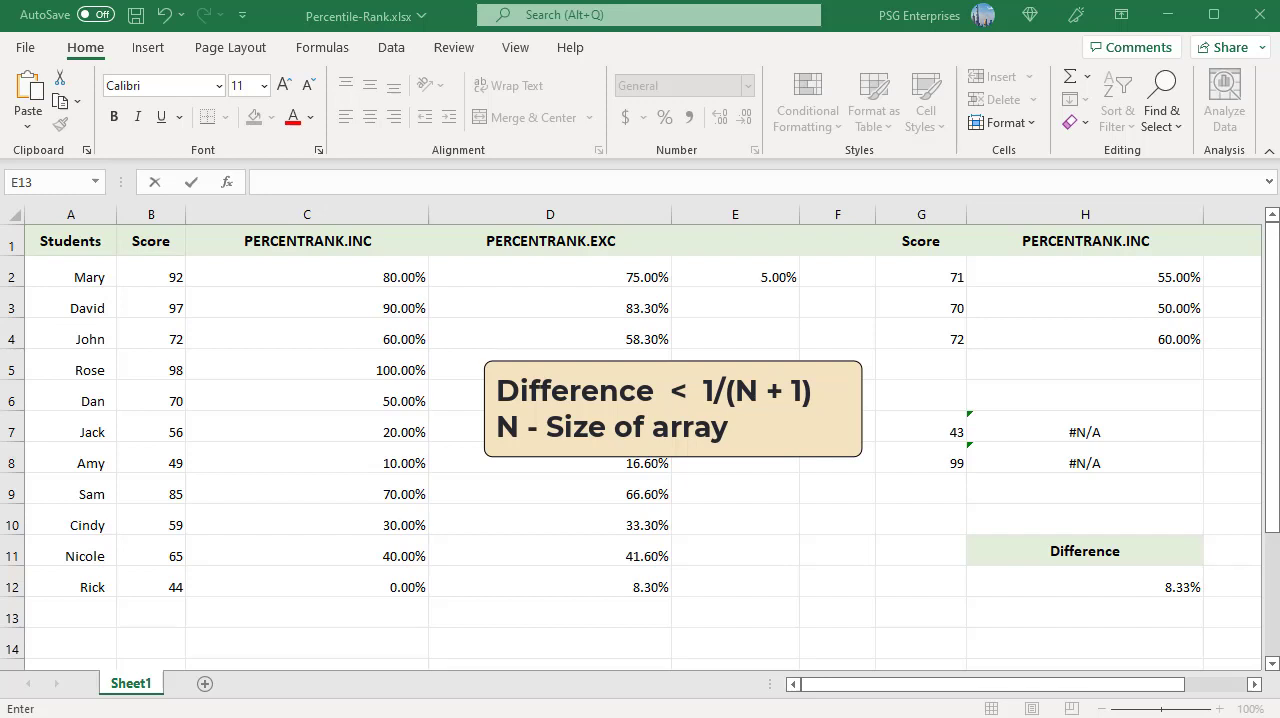
Enter =1/12 in H12, displayed as 8.33%
{"action": "type", "text": "=1/12"}
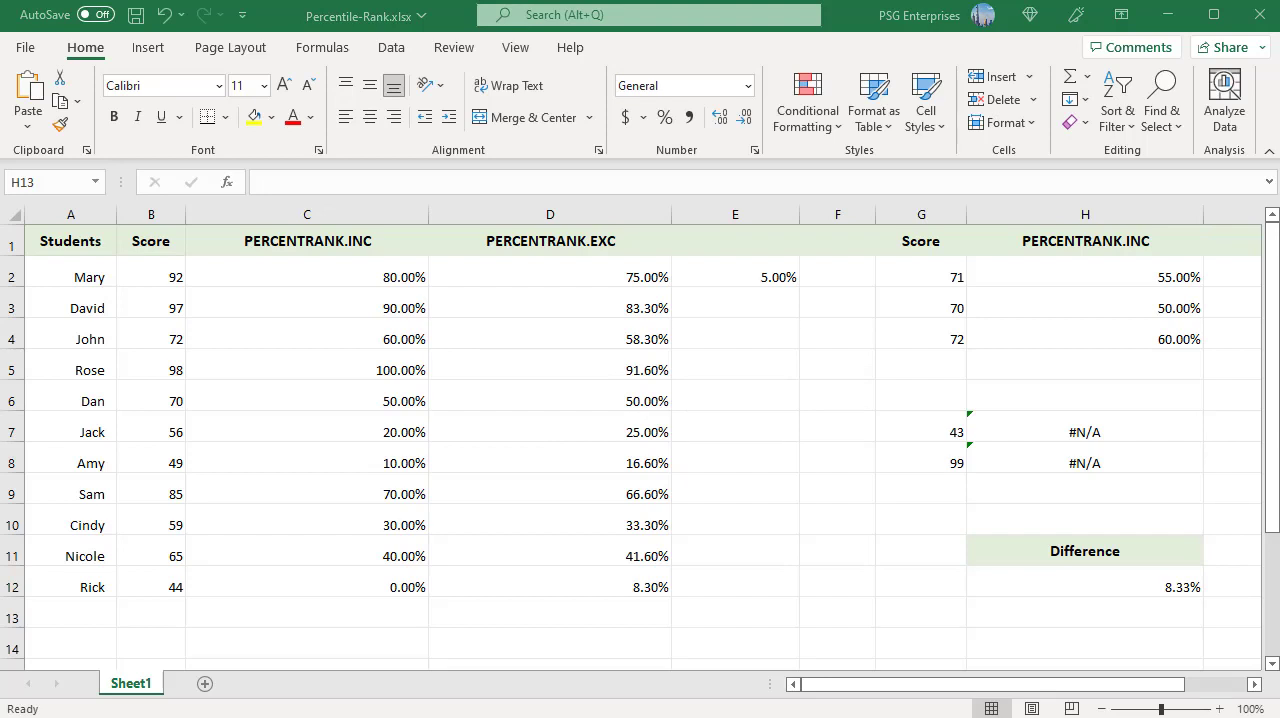
Fill the E2 absolute difference formula down through E12 (Rick's row)
{"action": "left_click", "coordinate": [735, 276]}
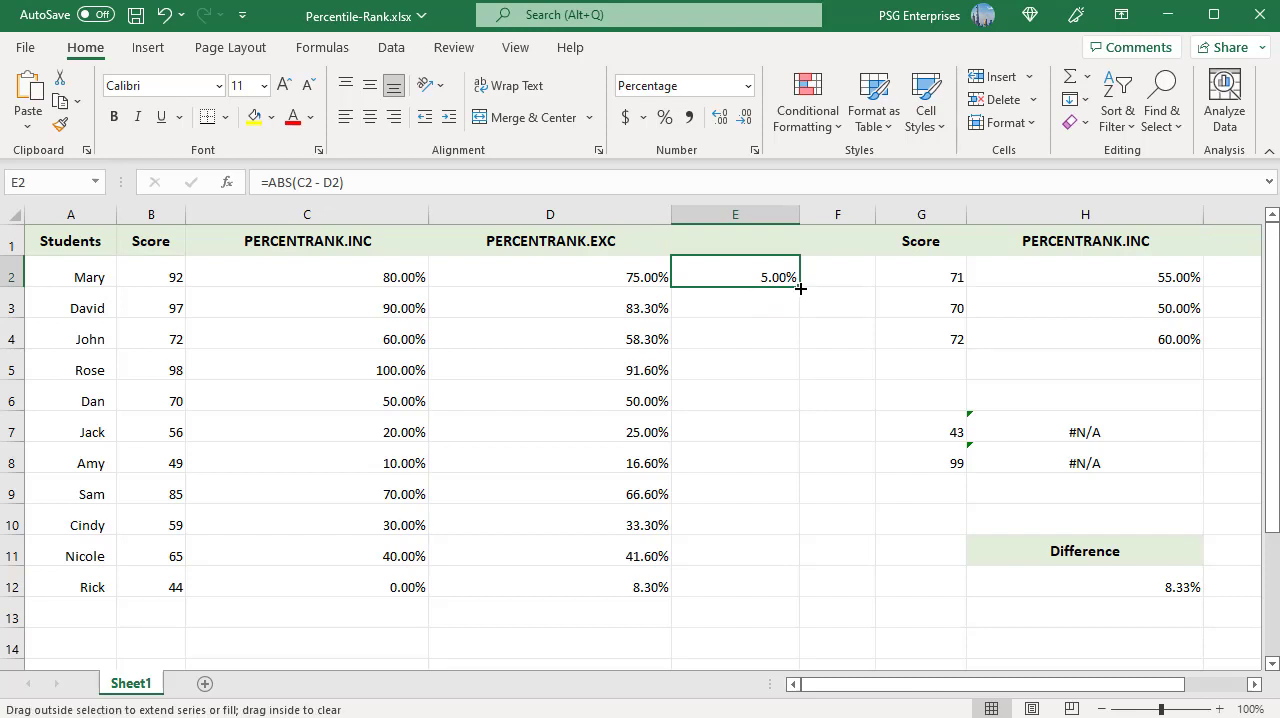
{"action": "left_click_drag", "start_coordinate": [800, 289], "coordinate": [795, 601]}
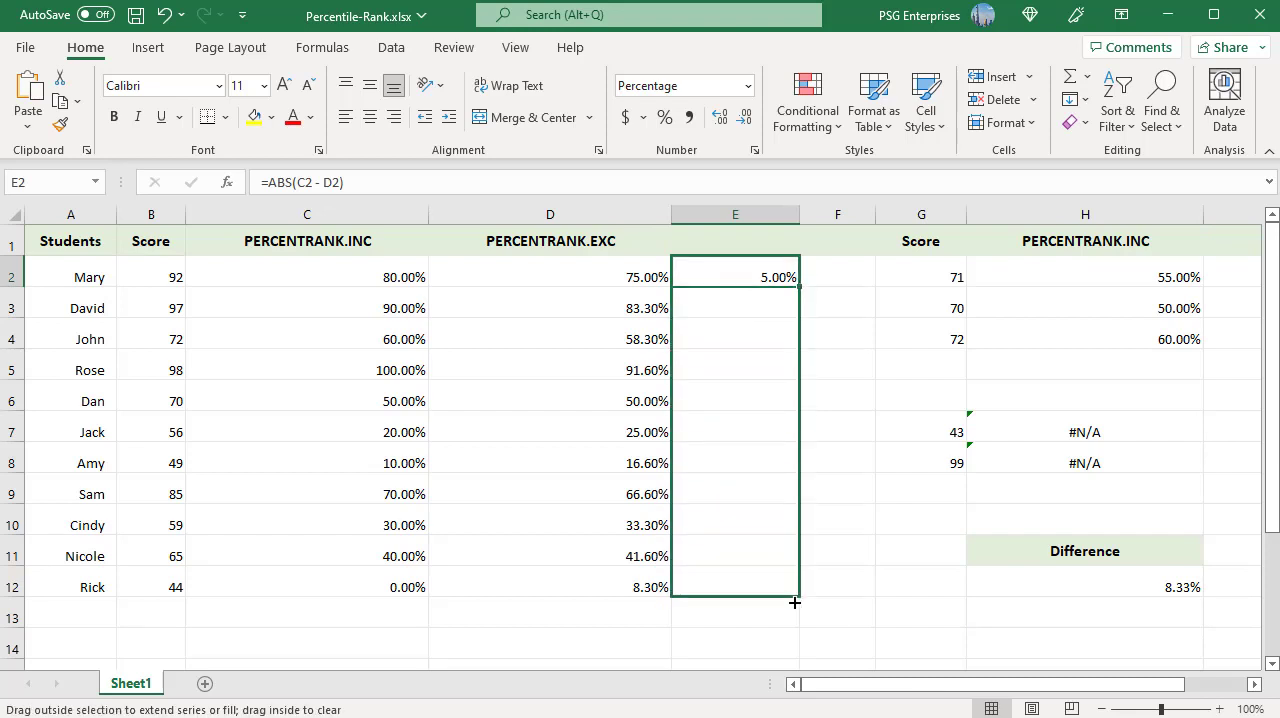